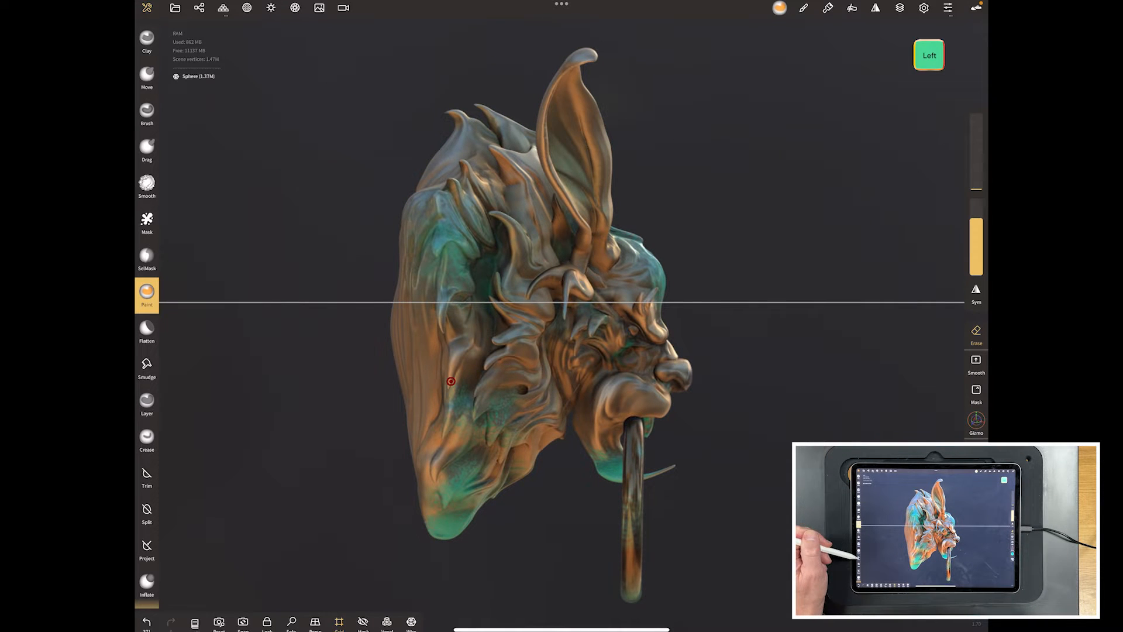
Select the Trim tool and orbit the gargoyle knocker to face straight on
click(147, 476)
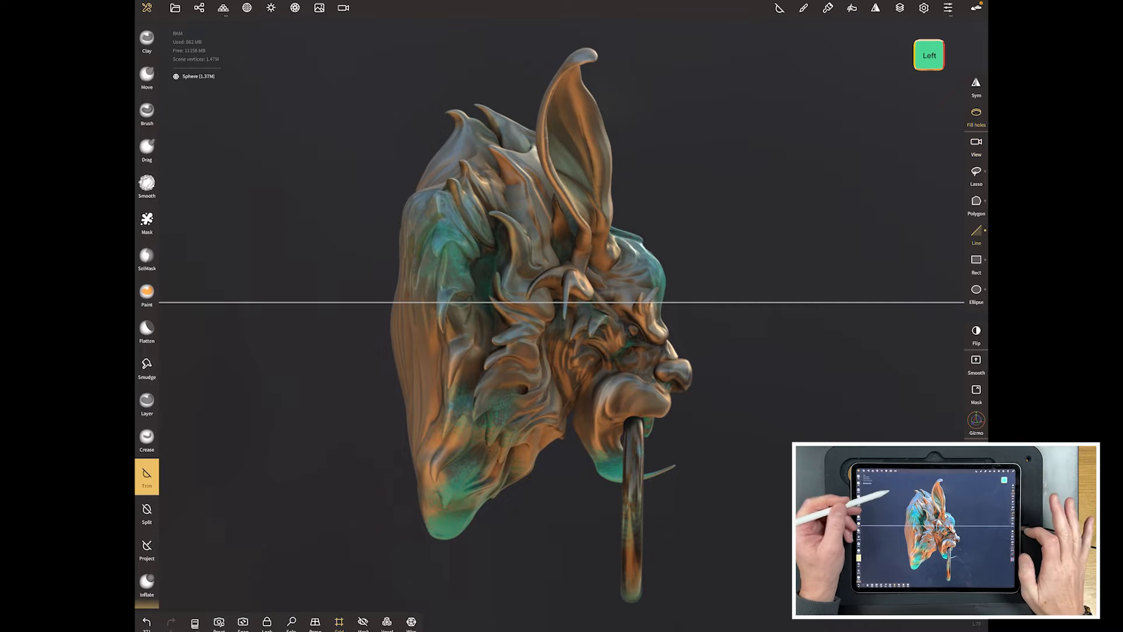
drag(317, 60, 363, 133)
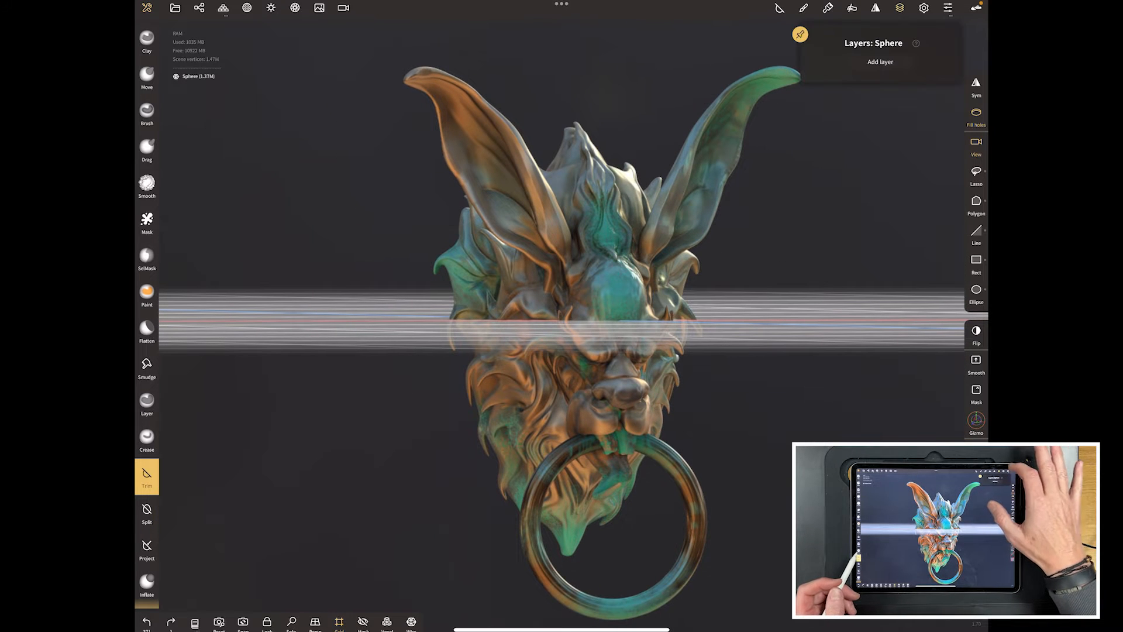
Turn off the floor Grid in the Display settings
click(923, 8)
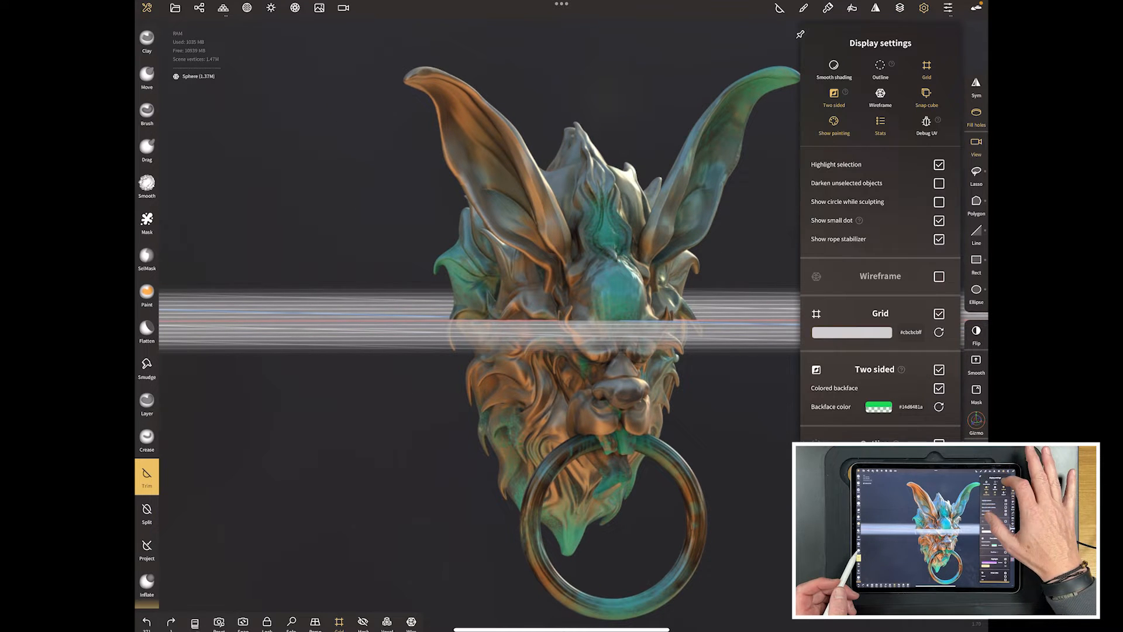
click(940, 313)
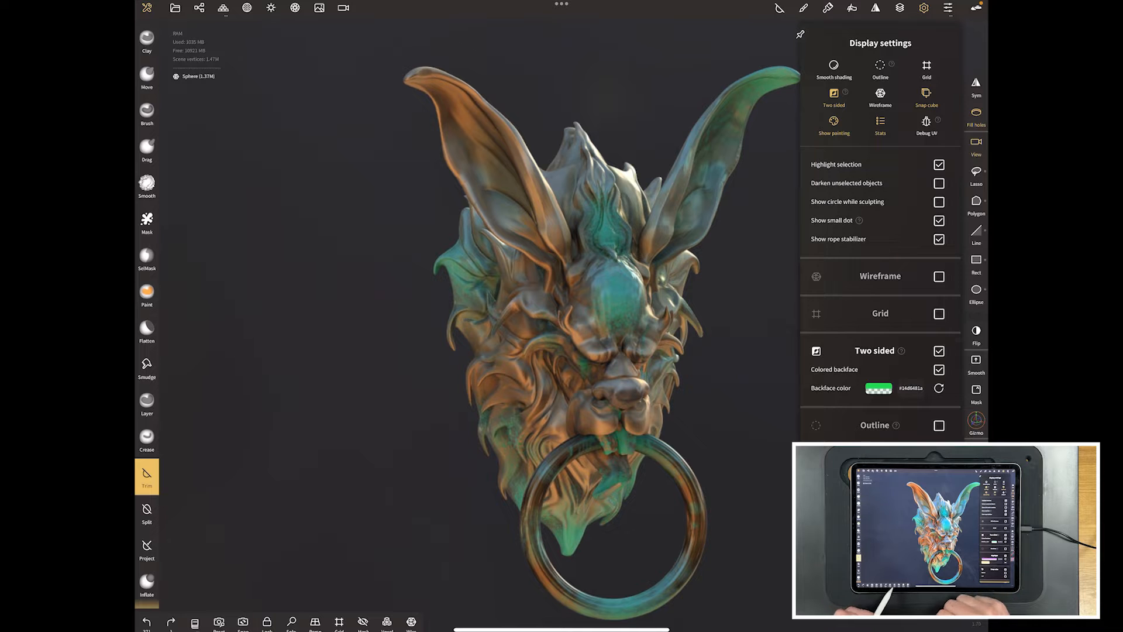
click(938, 313)
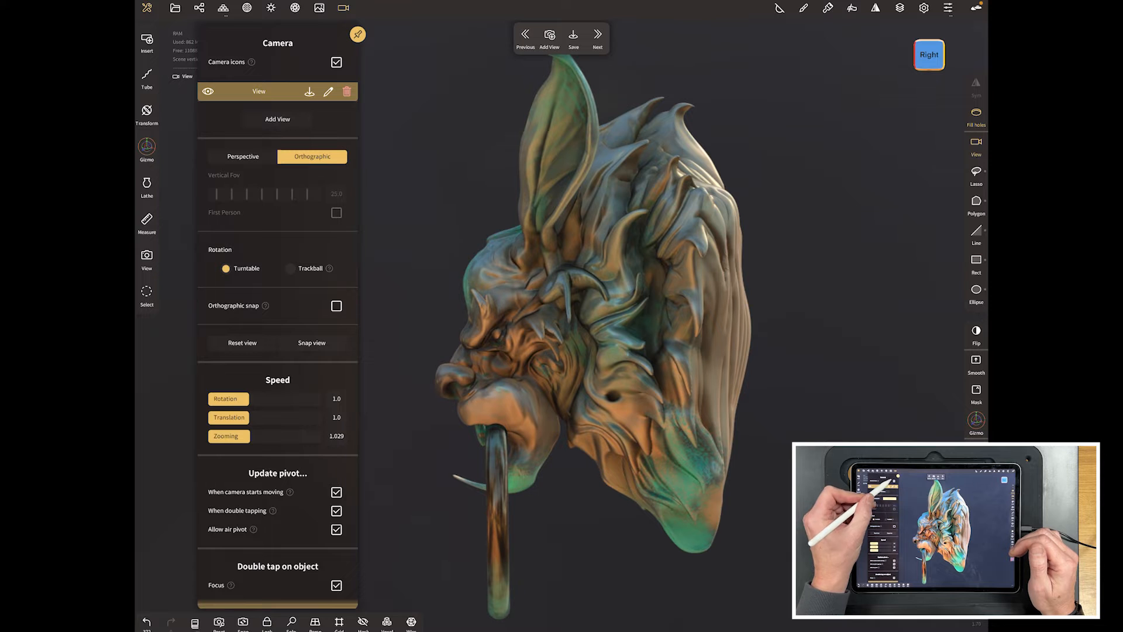
Save the current side angle as a new view and rename the first view 'front'
click(278, 119)
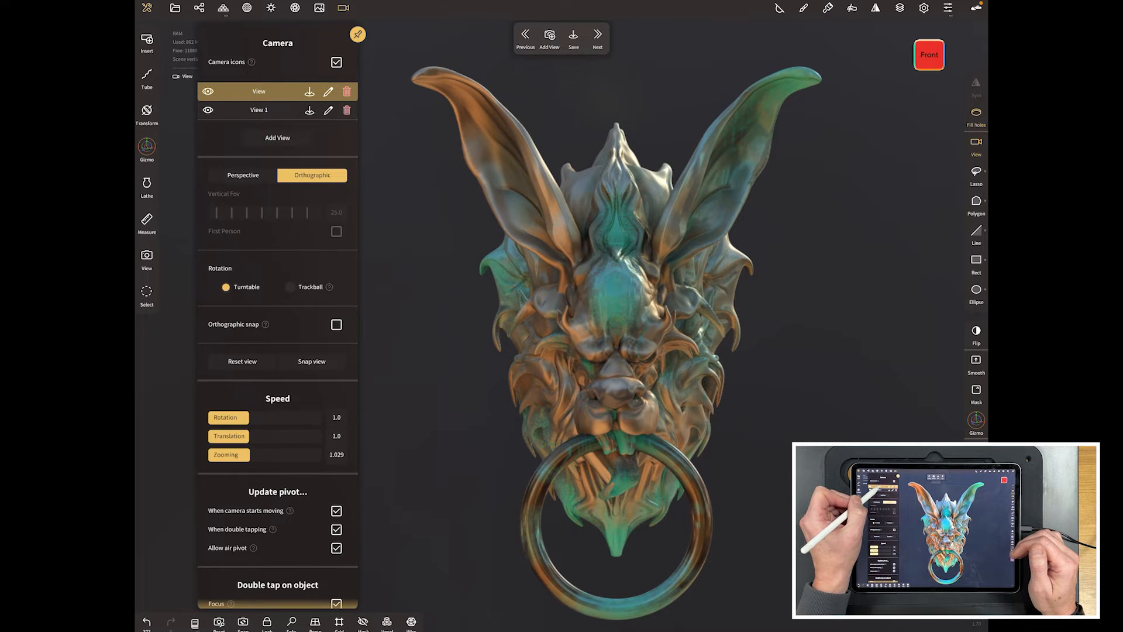
click(329, 92)
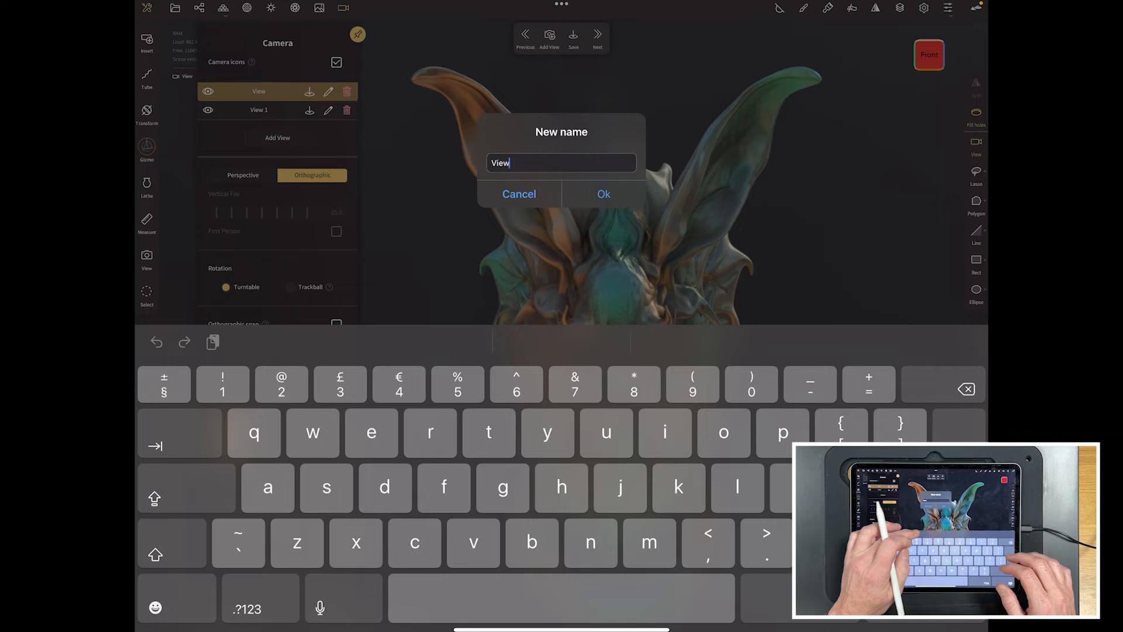
text(f)
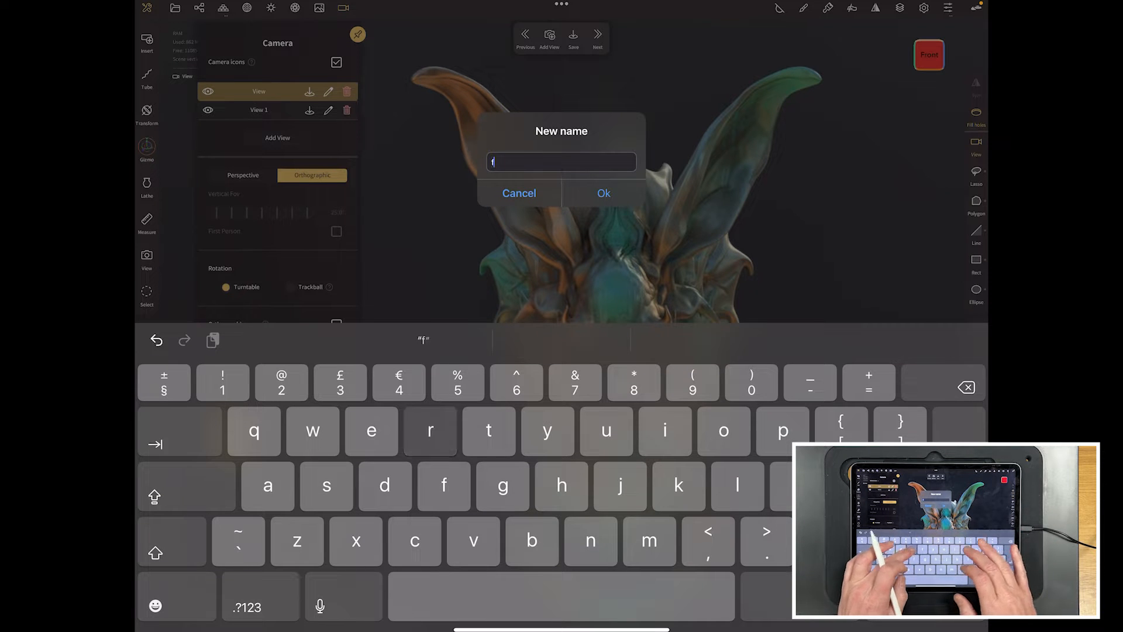
text(ront)
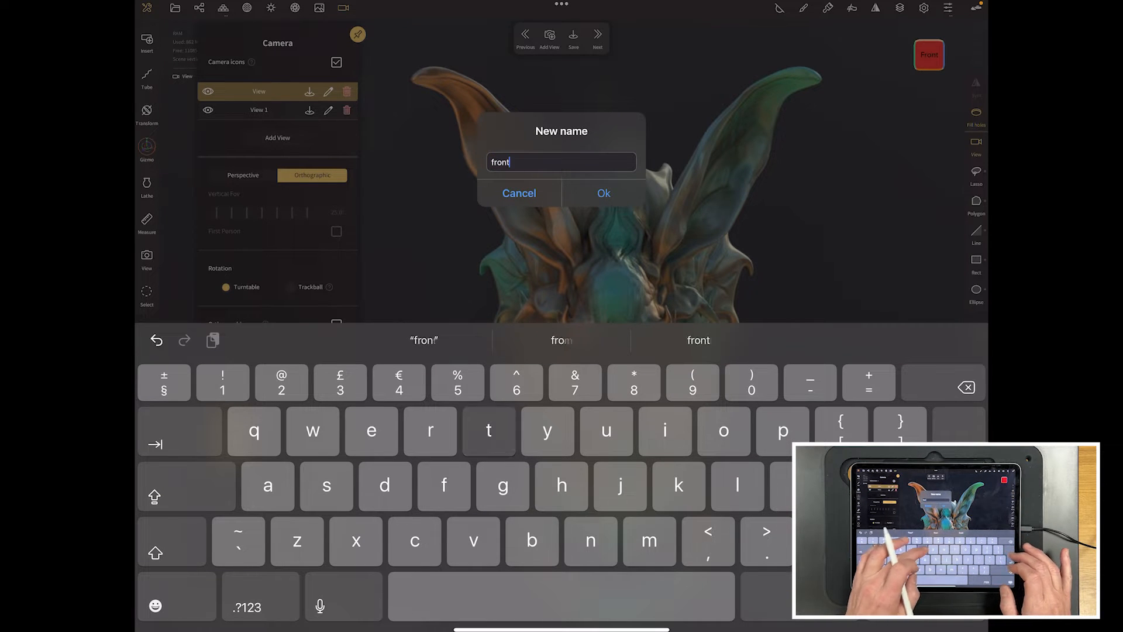
click(603, 193)
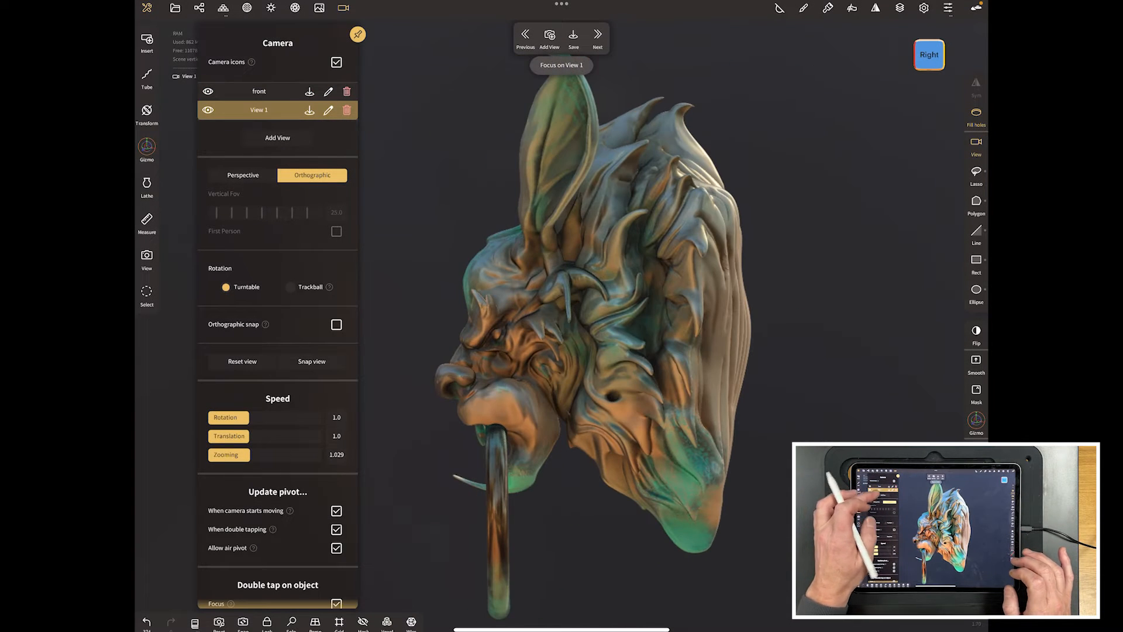
Rename the second saved view to 'side'
click(329, 110)
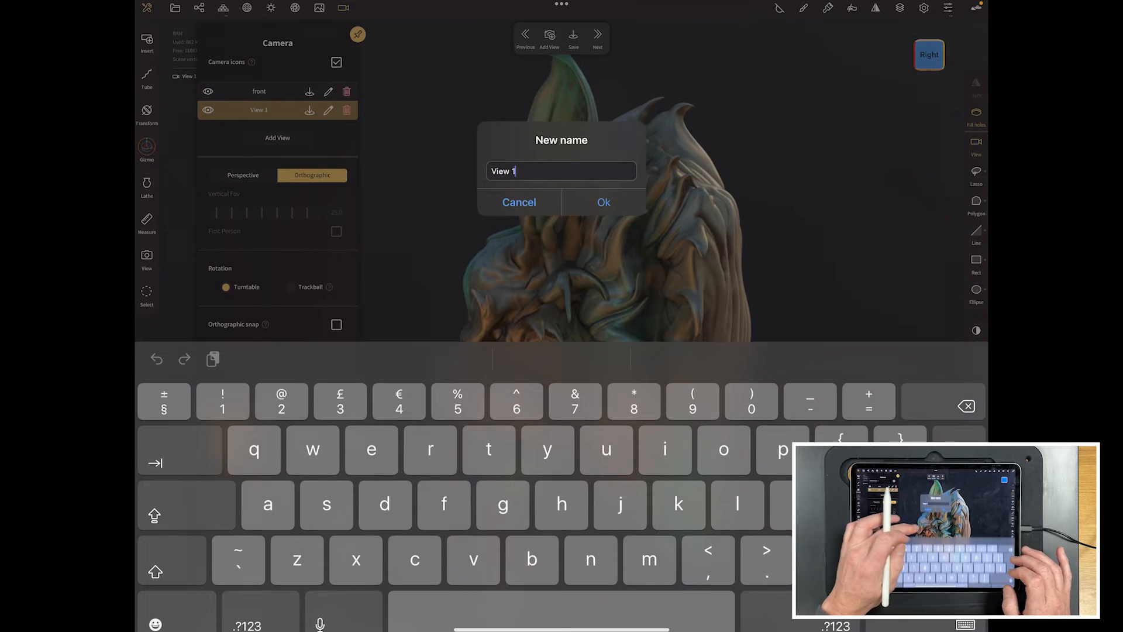
text(side)
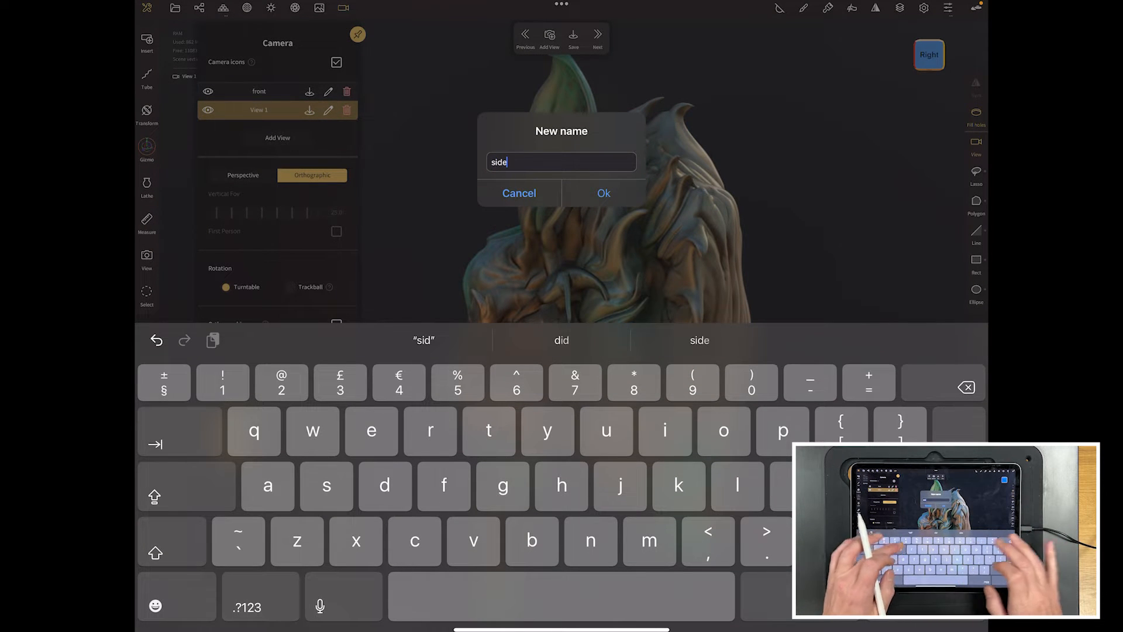
click(604, 192)
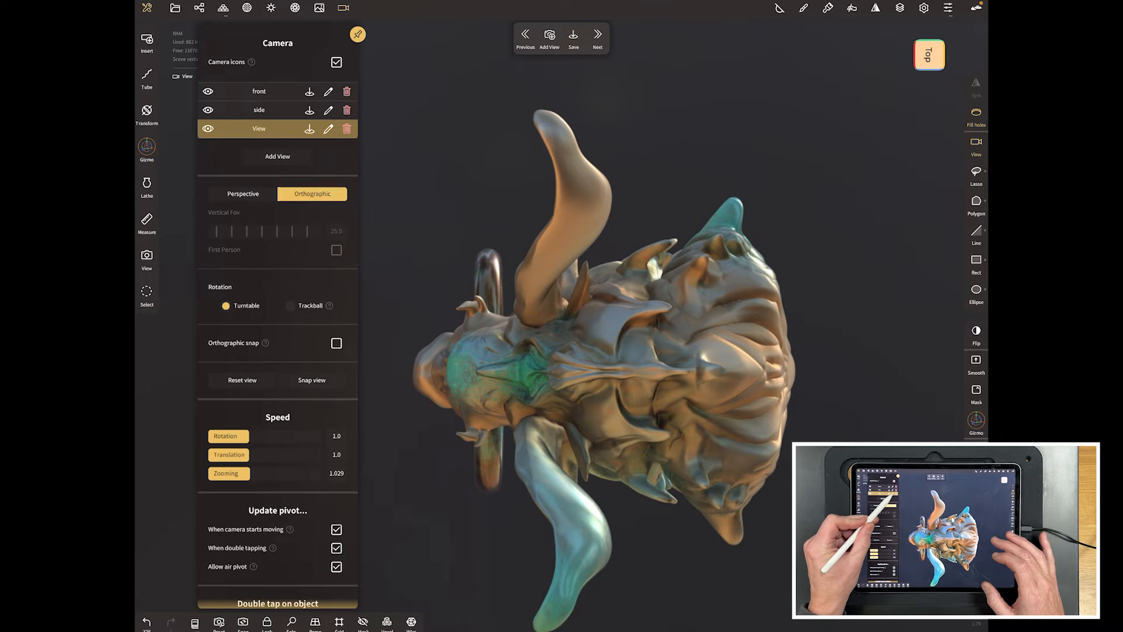
Rename the new overhead camera view to 'top'
click(328, 129)
text(top)
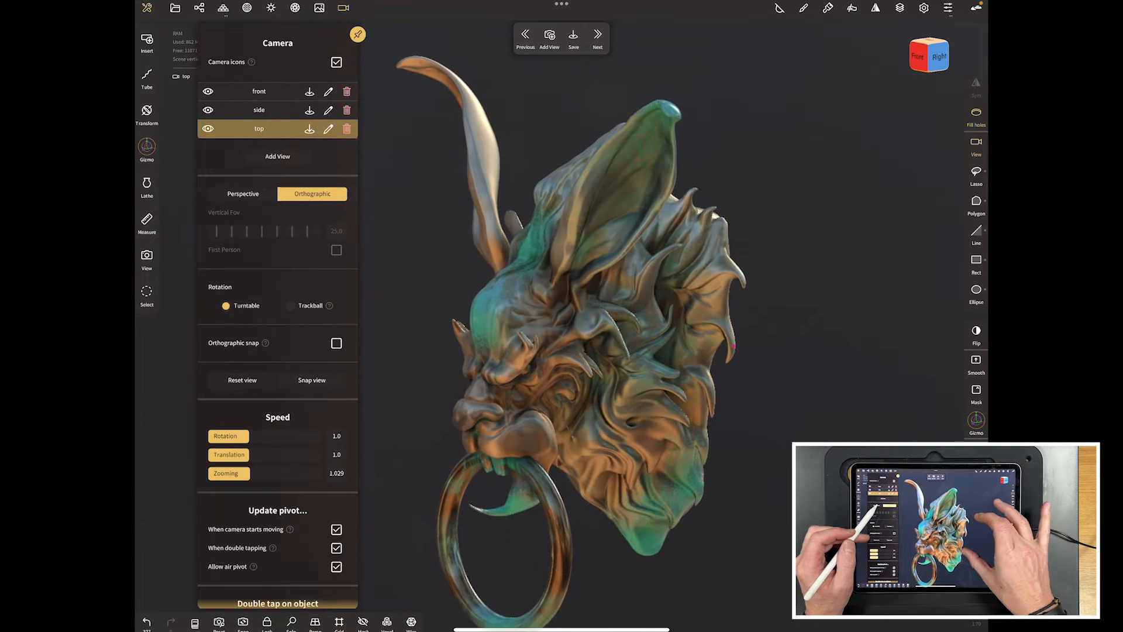
click(243, 194)
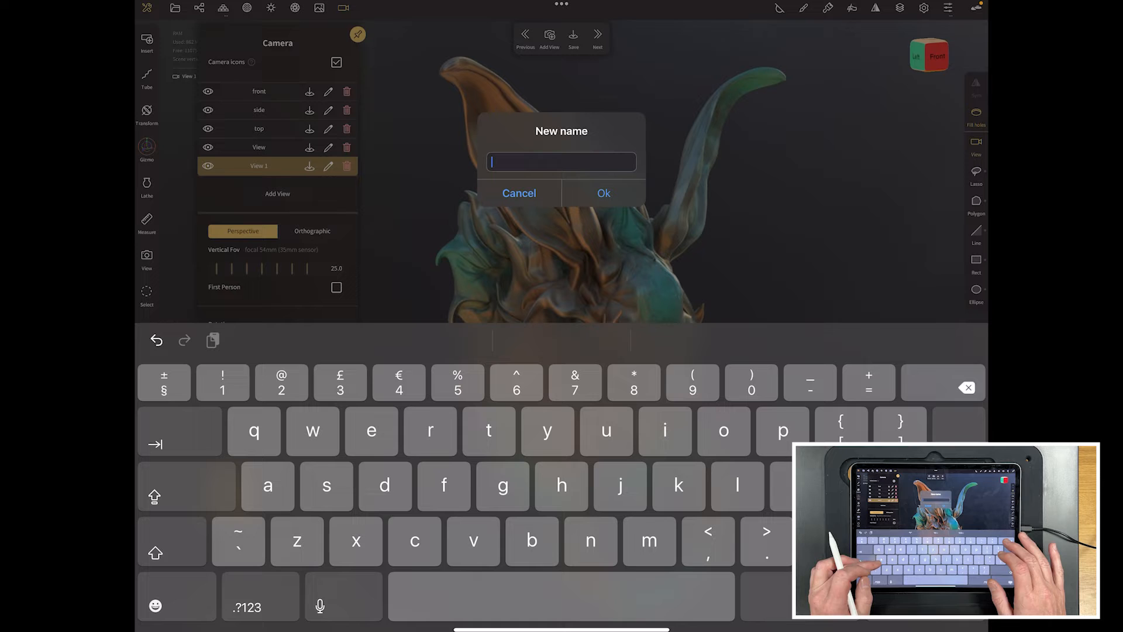
Name the fourth saved view '3q left' and the fifth '3q right'
text(3q left)
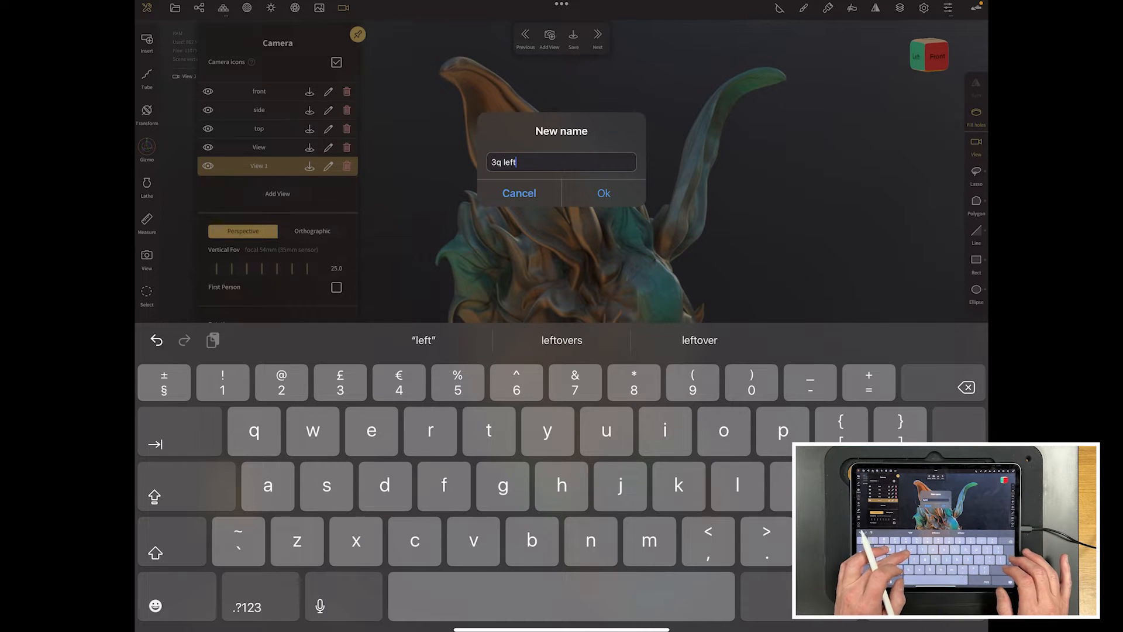
click(603, 193)
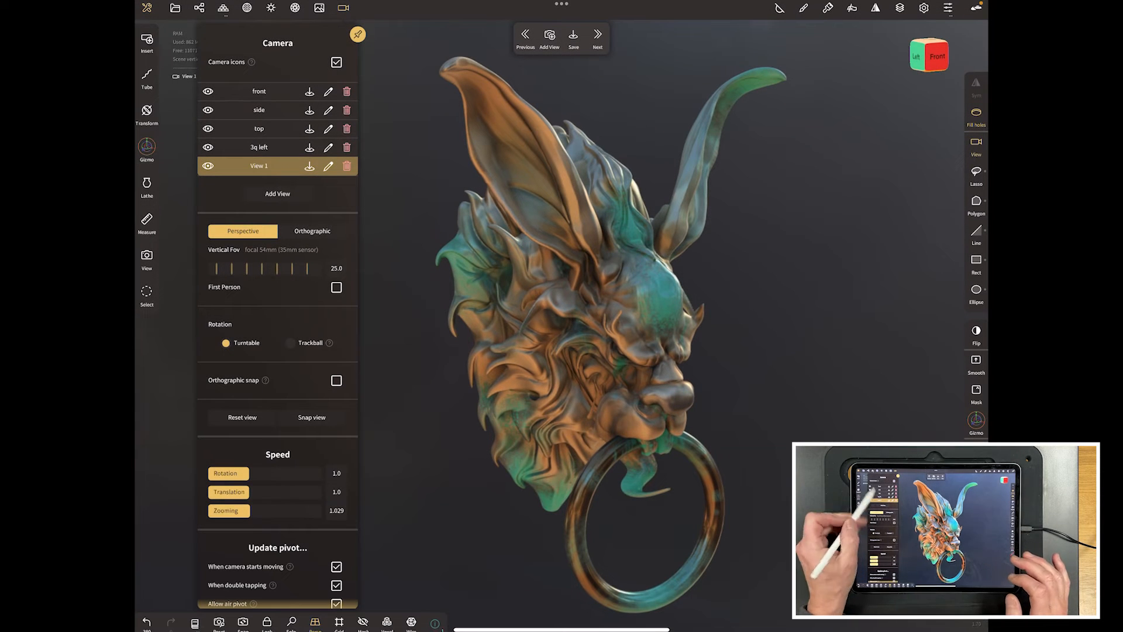
click(328, 165)
text(3q ri)
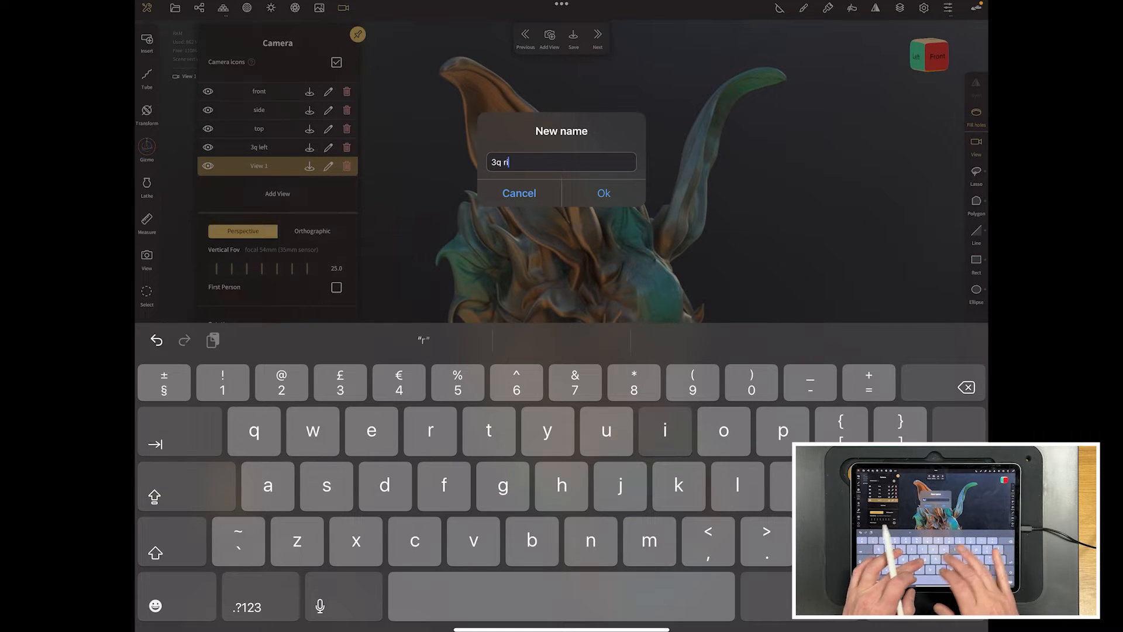
click(603, 192)
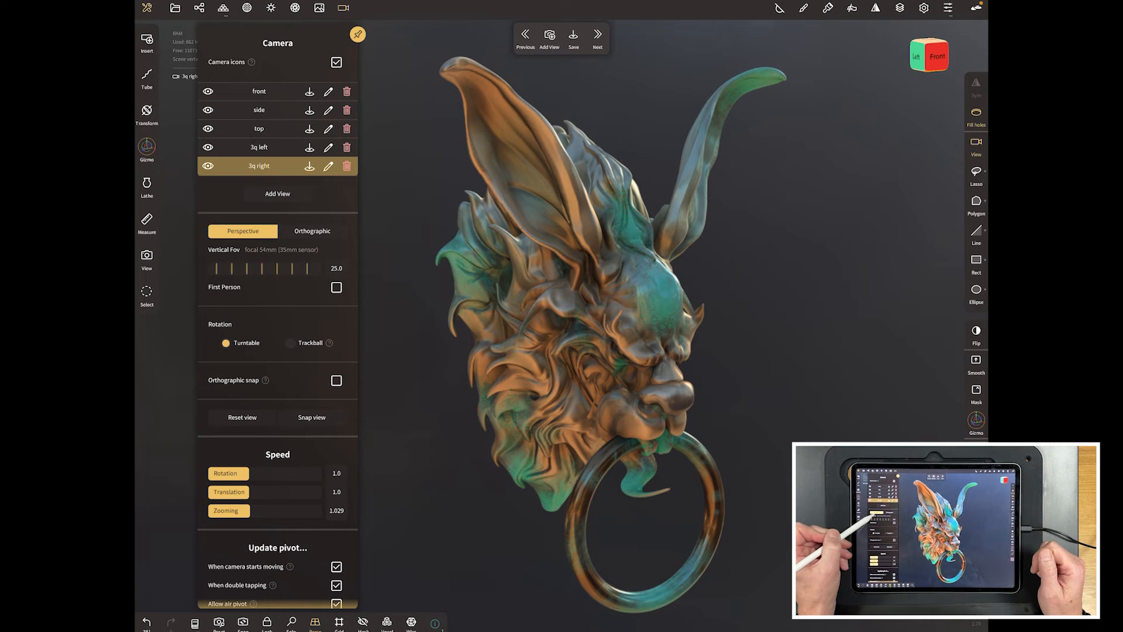
Recall the saved 3q left, top, side and 3q right camera views in turn
click(259, 147)
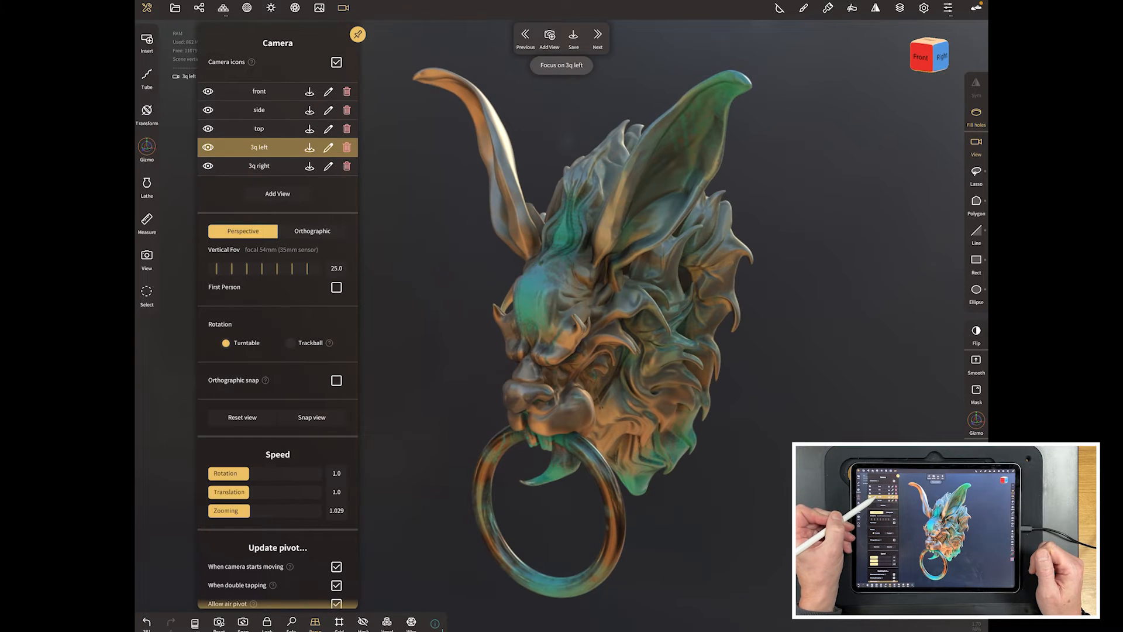
click(259, 128)
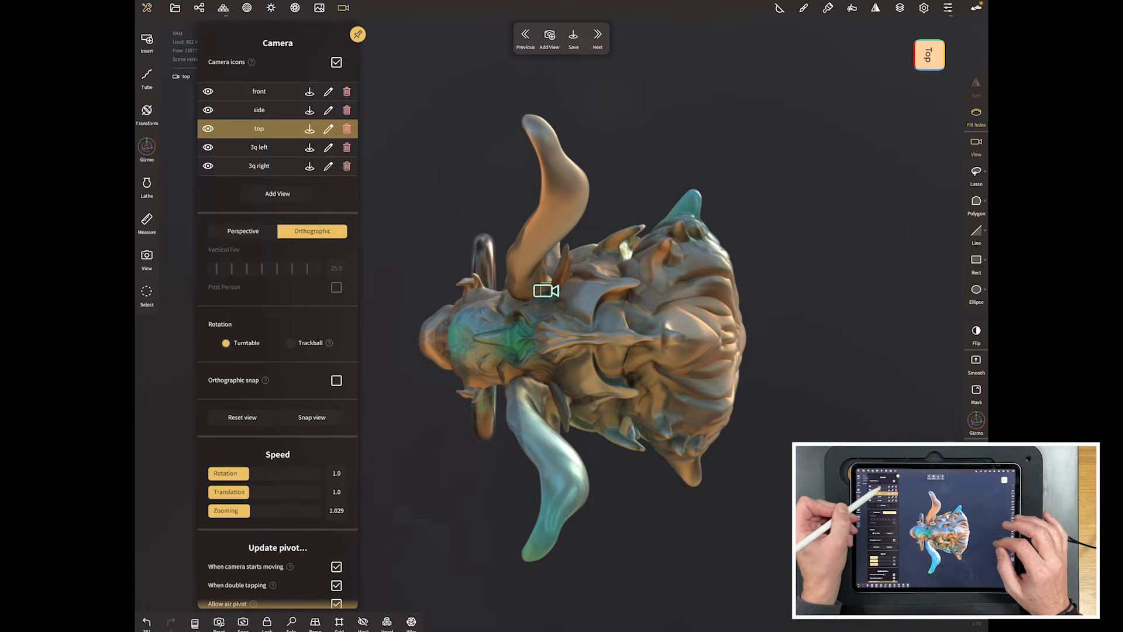
click(258, 109)
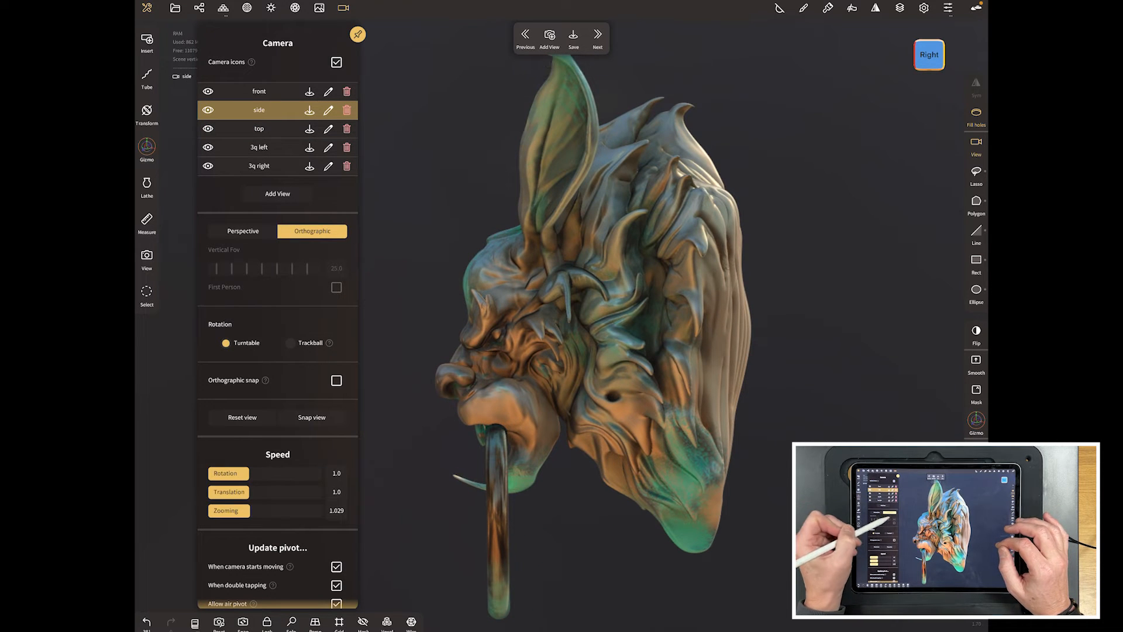
click(258, 165)
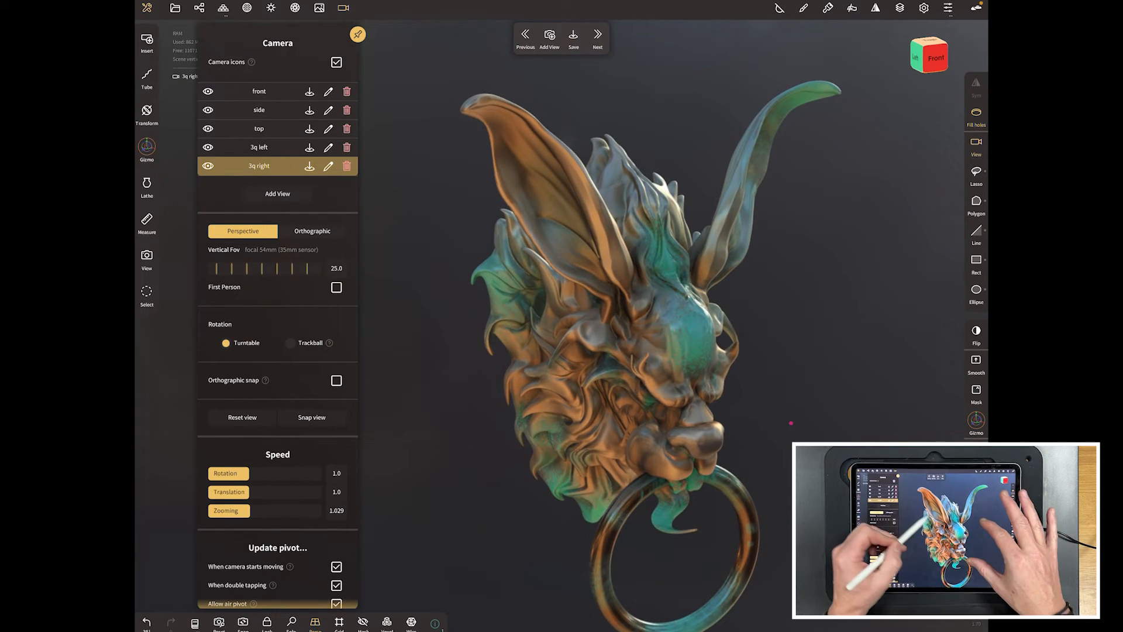
click(259, 91)
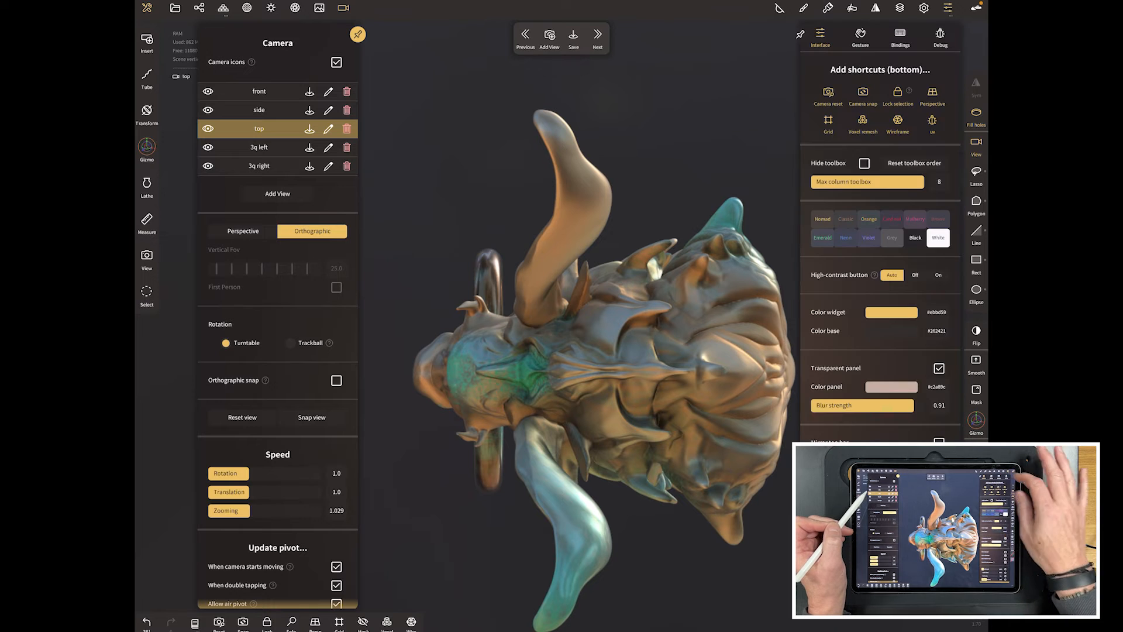
Scroll down through the interface preferences options
scroll(down, 3)
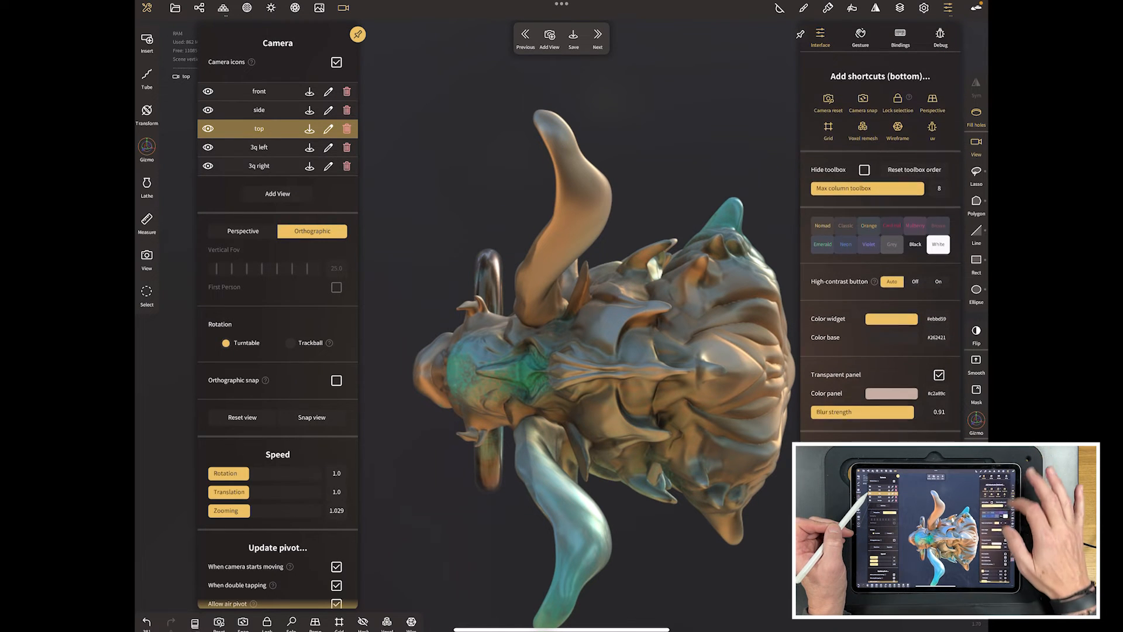
scroll(down, 3)
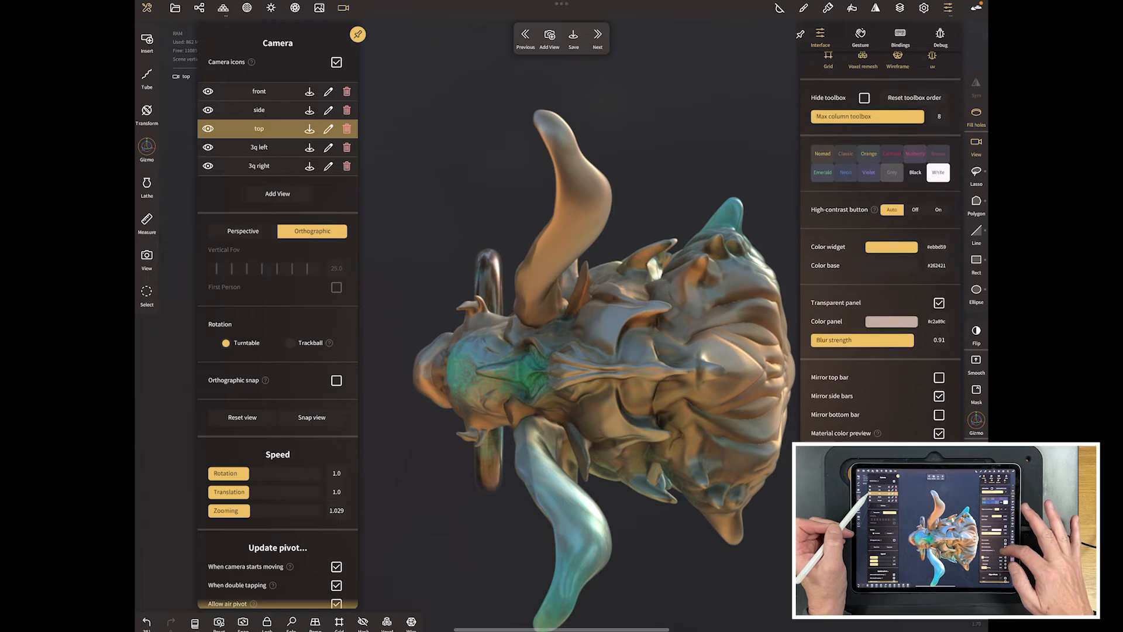
scroll(down, 3)
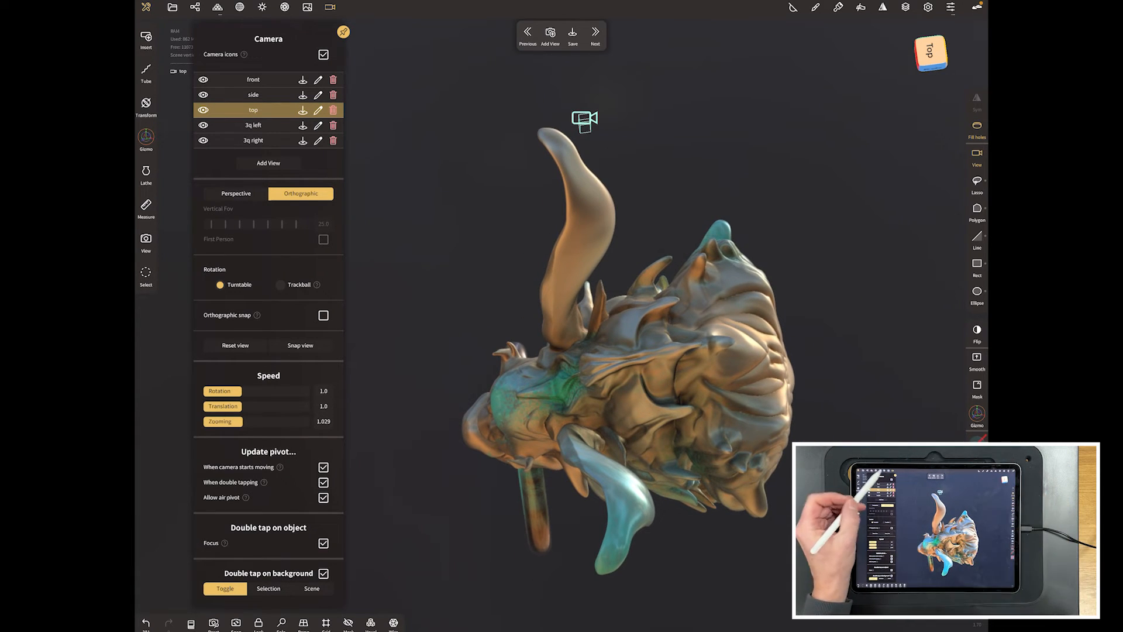
Jump between the saved top and 3q left views, then to side
click(931, 53)
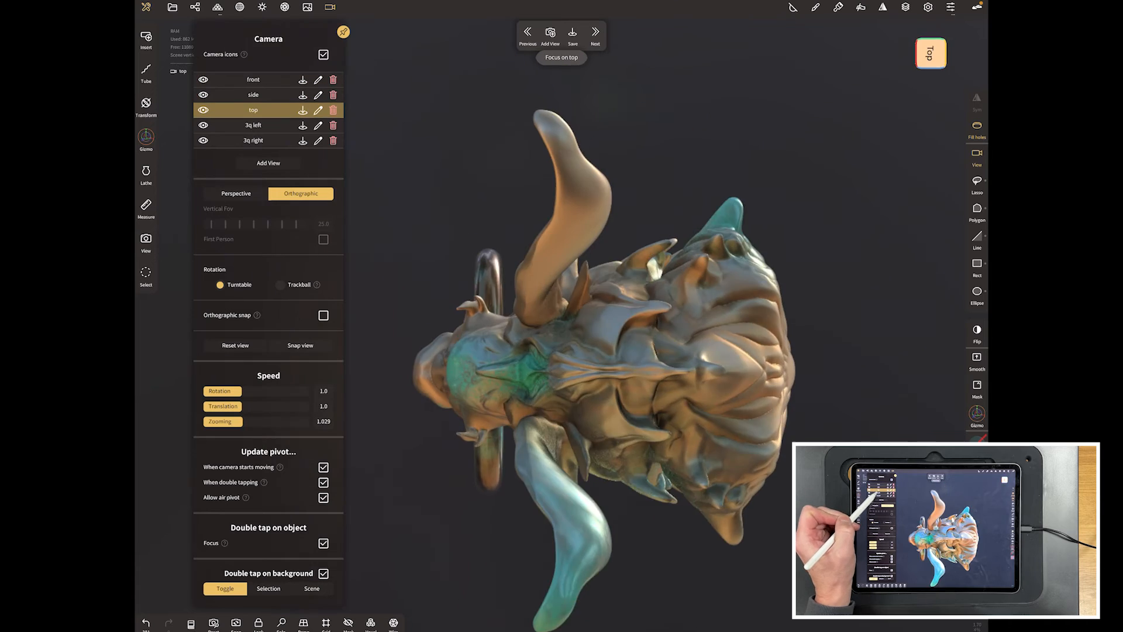
click(253, 124)
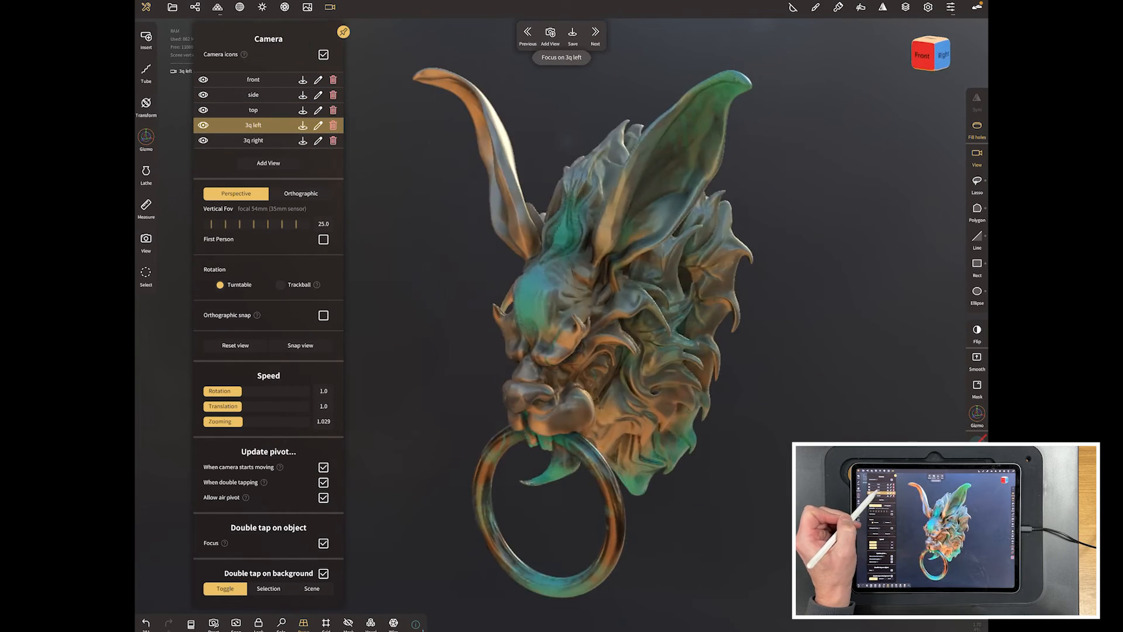
click(253, 109)
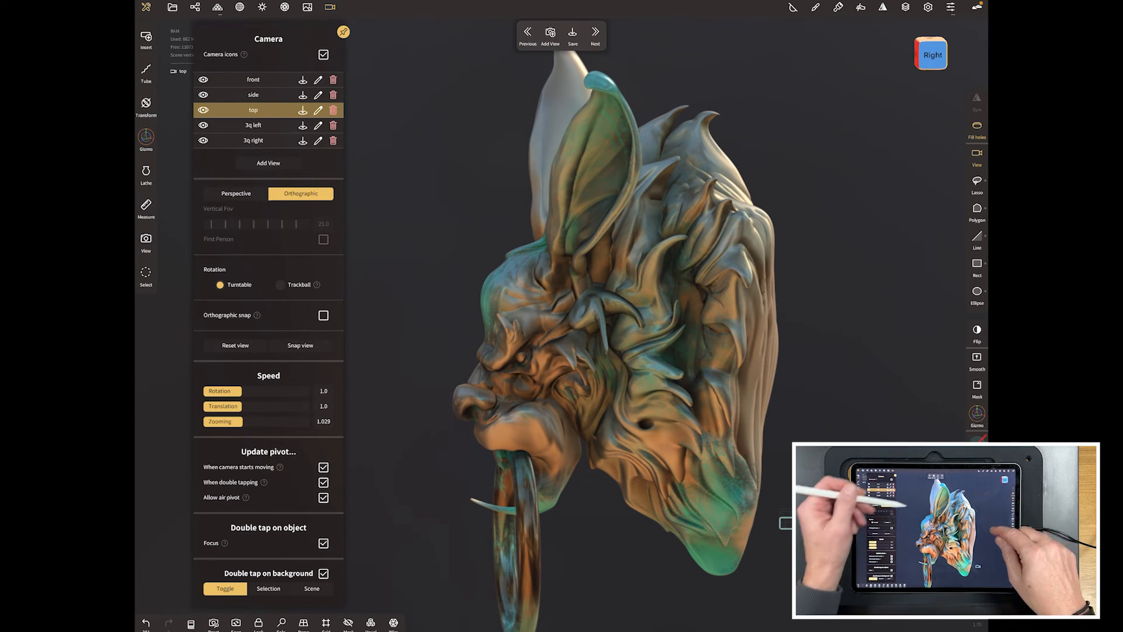
Check the front view, return to side, and lock the camera there
click(253, 79)
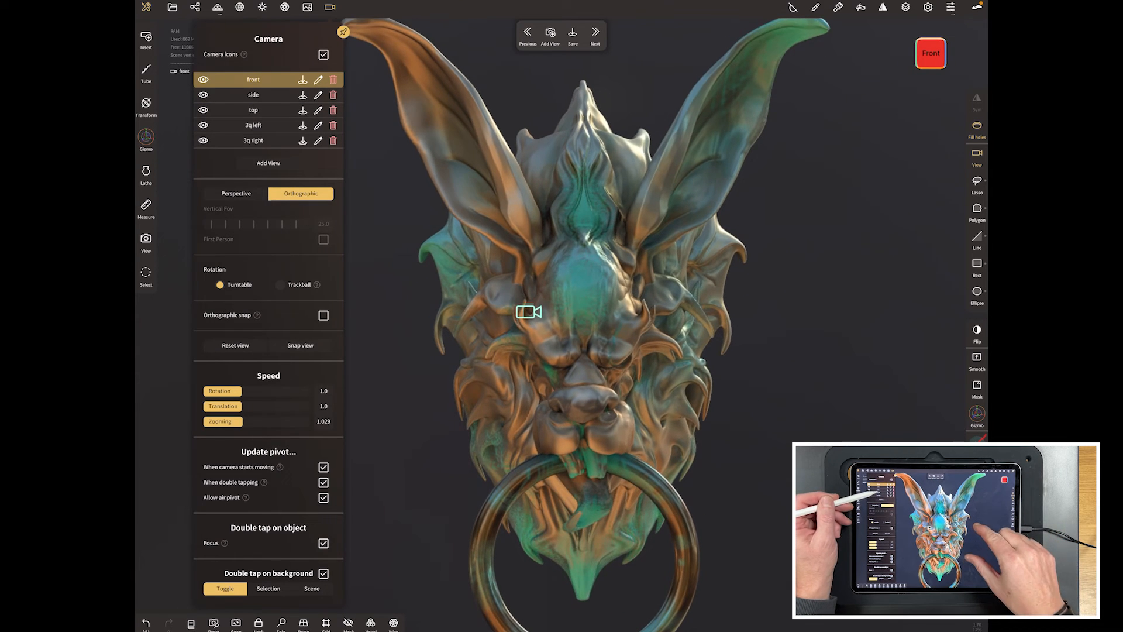
click(253, 124)
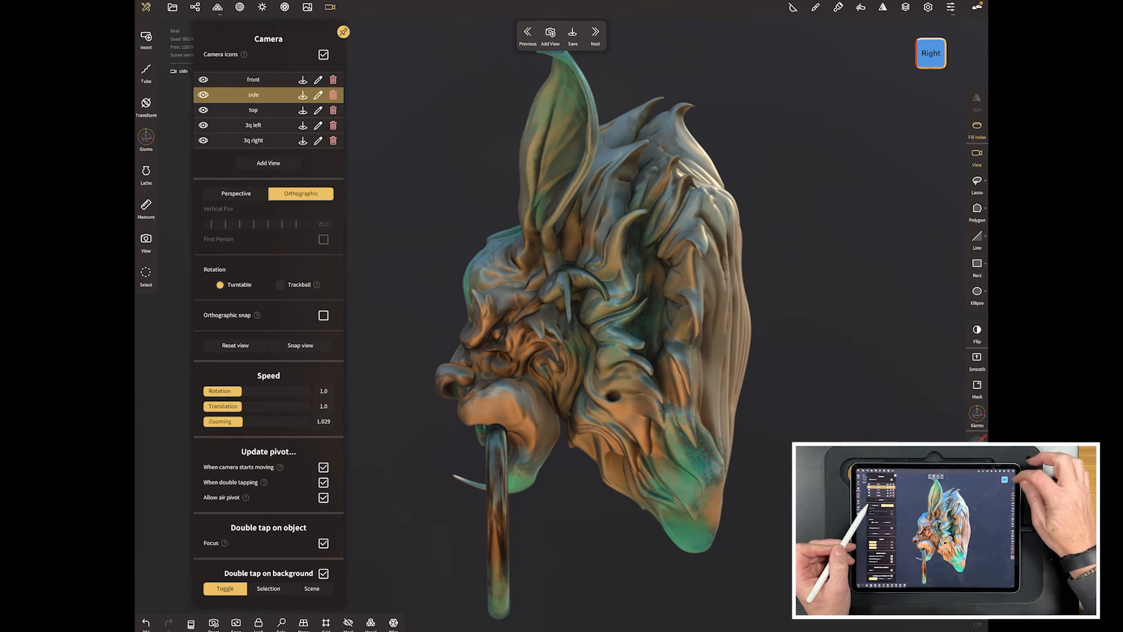
click(931, 53)
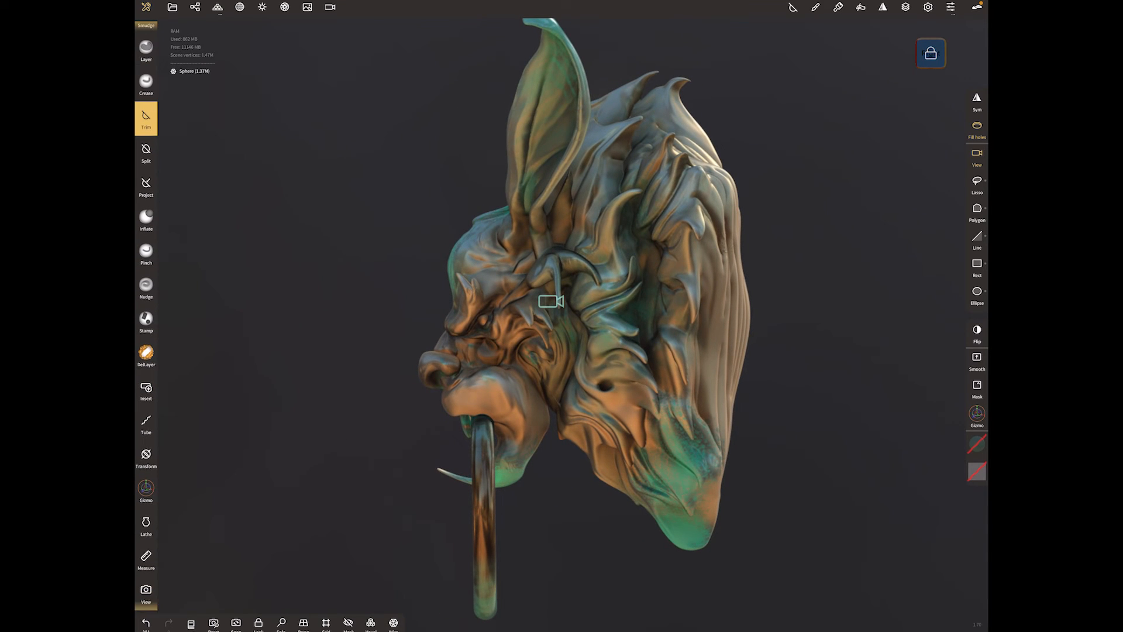
Trim the back of the gargoyle head flat with a rectangular cut
click(976, 263)
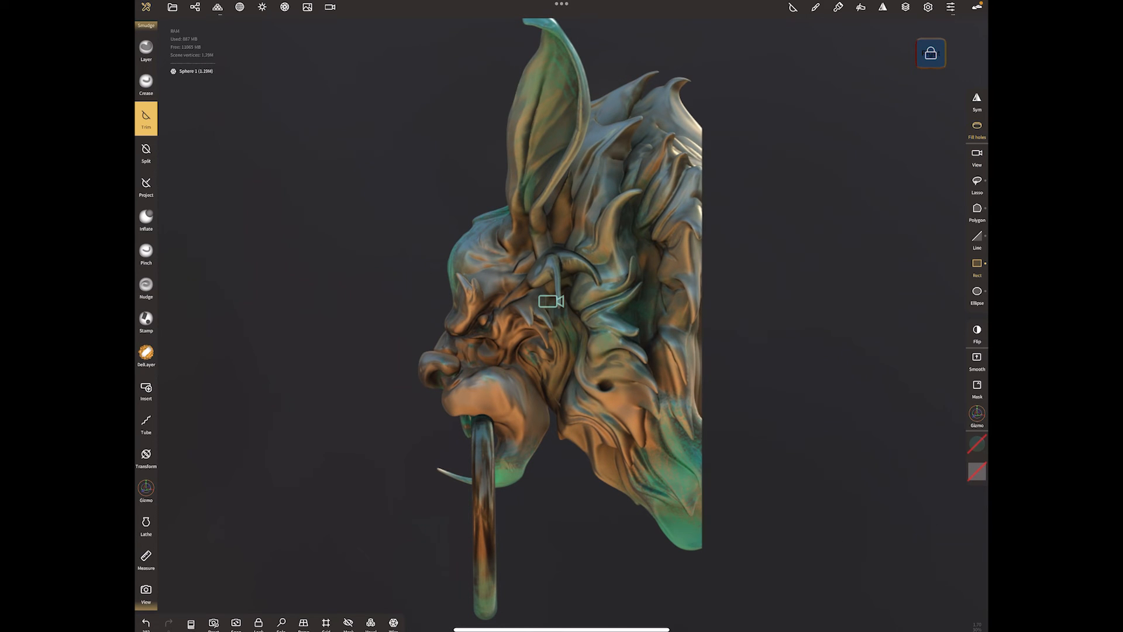
drag(683, 32, 794, 607)
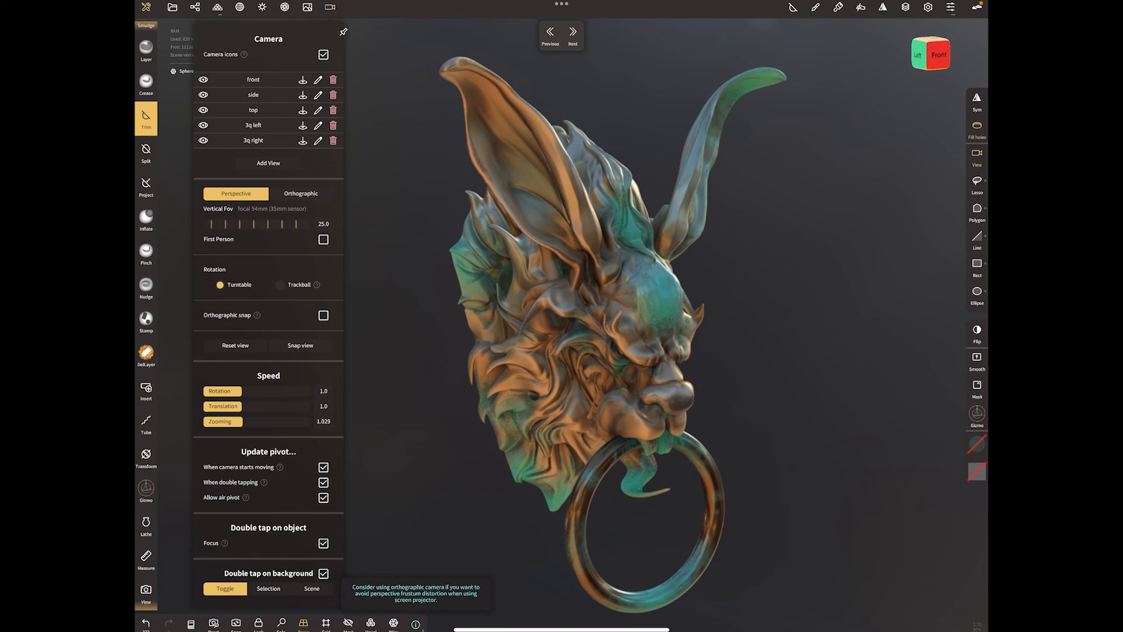
Review the flattened back through the saved side view, the 3q left view, then side again
click(300, 194)
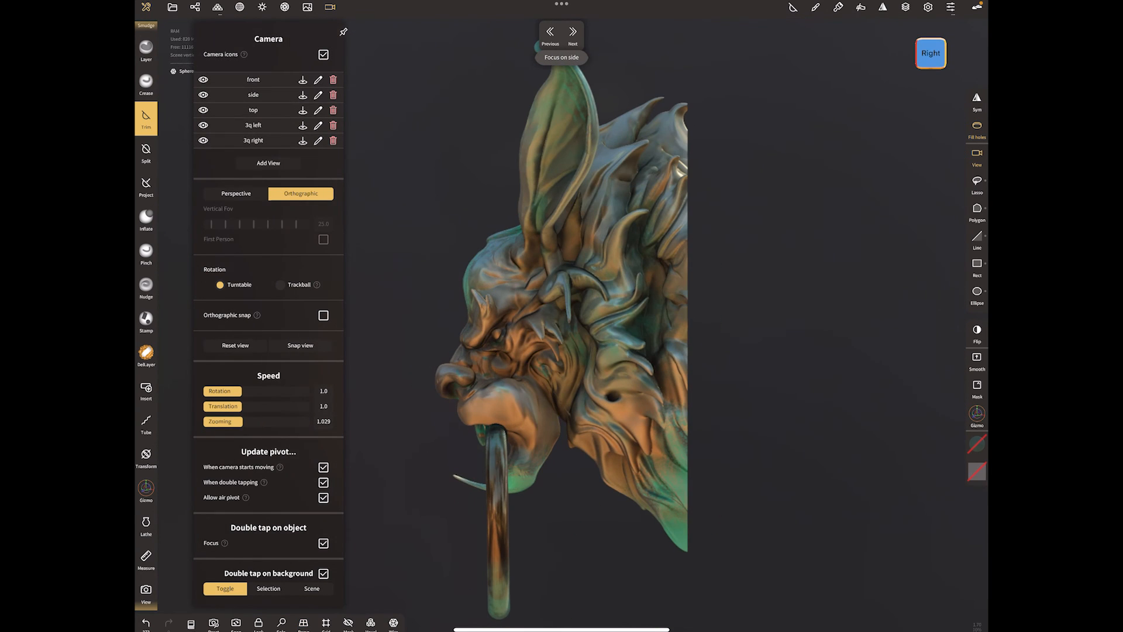
click(236, 193)
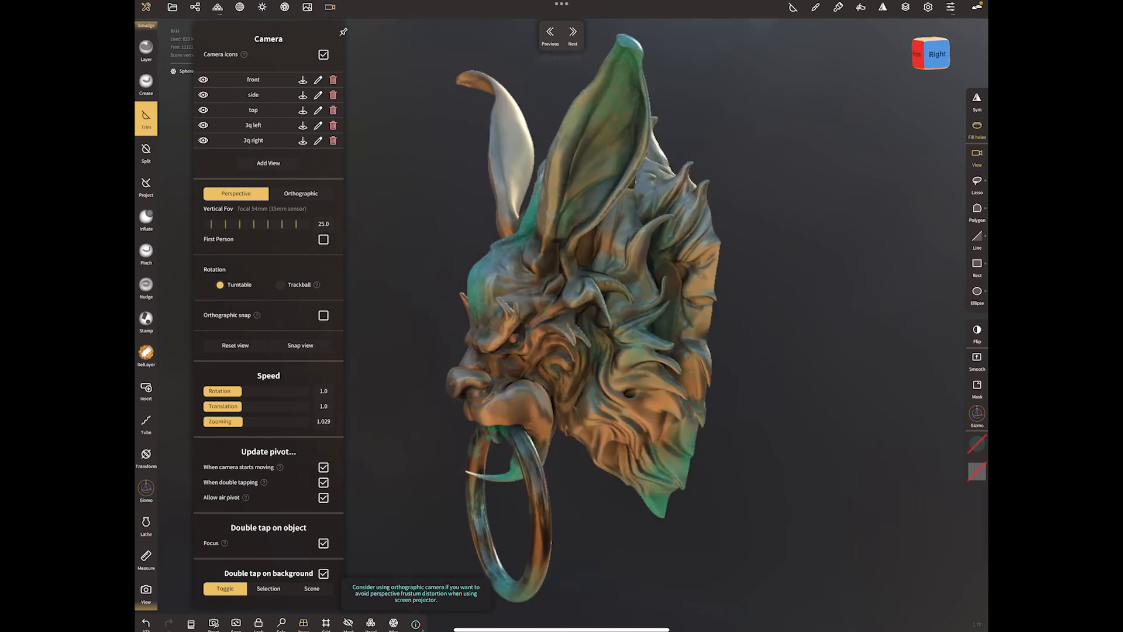
click(300, 193)
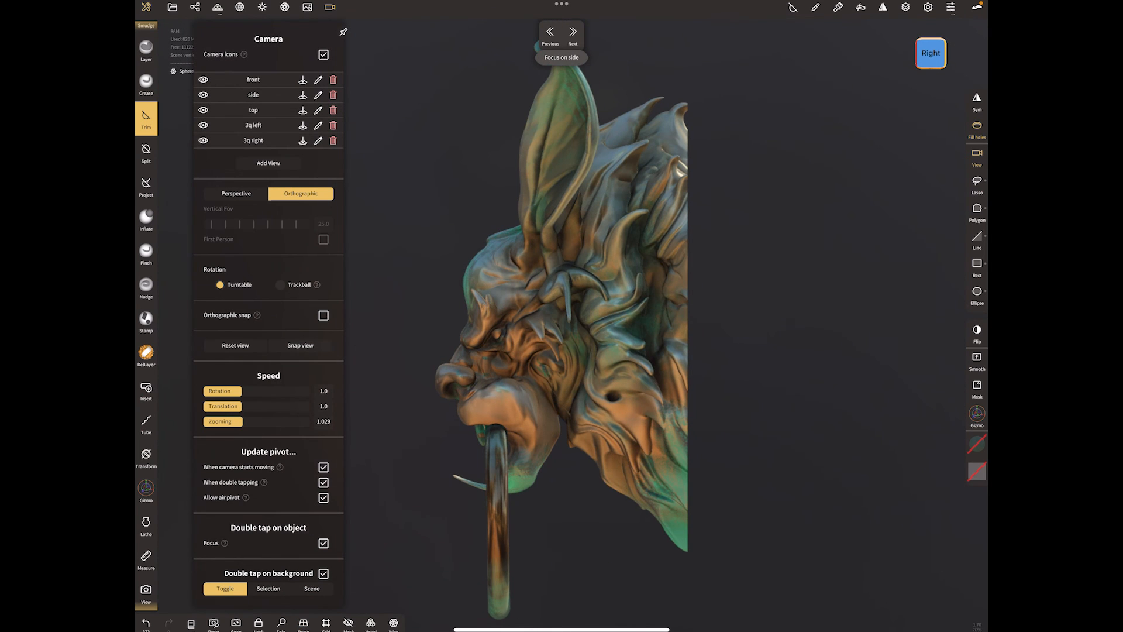